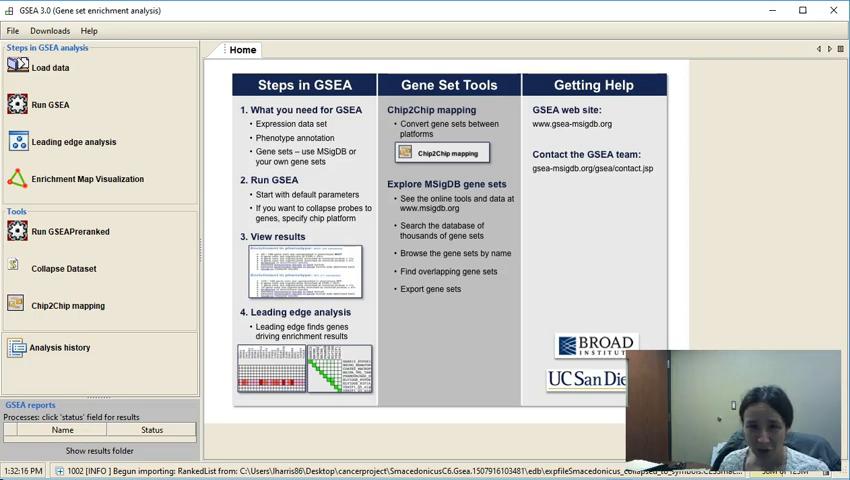
mouse_move(204, 232)
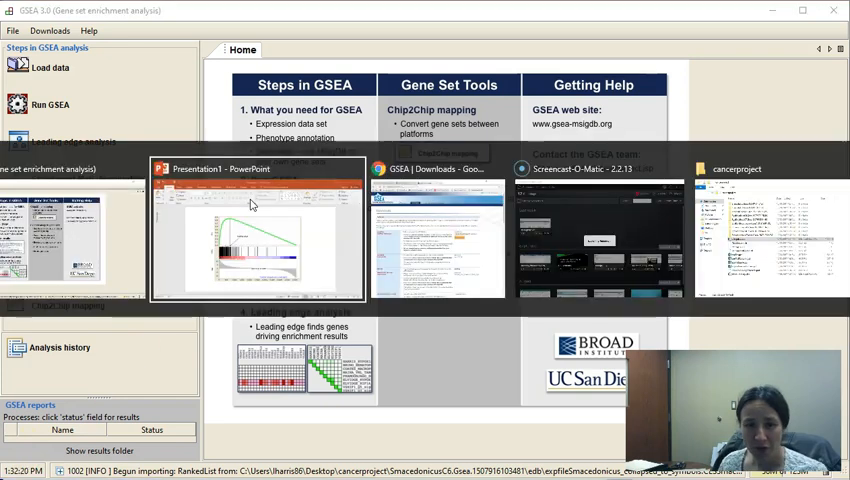
Show the PowerPoint slide's enrichment plot and leading edge, then return to GSEA's home screen
click(256, 232)
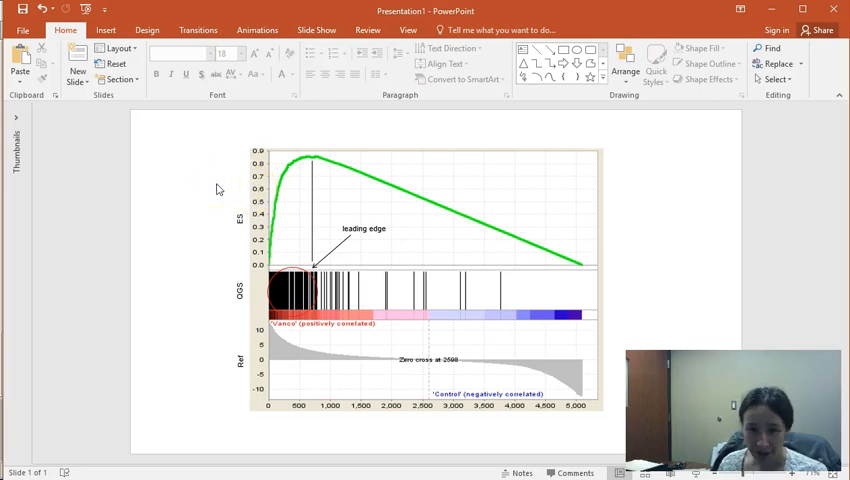
mouse_move(378, 428)
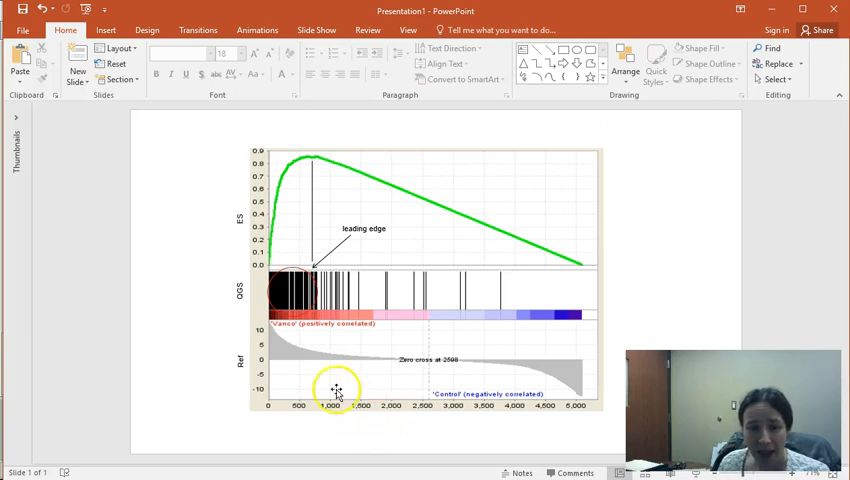
mouse_move(378, 408)
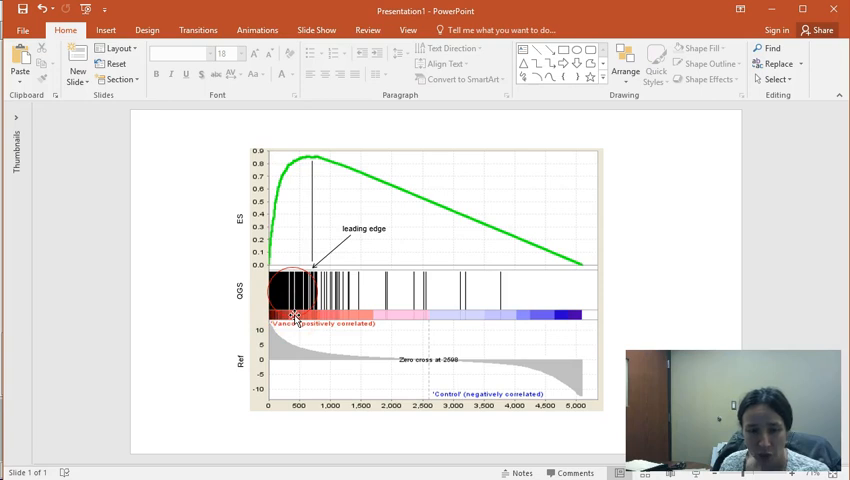
mouse_move(476, 350)
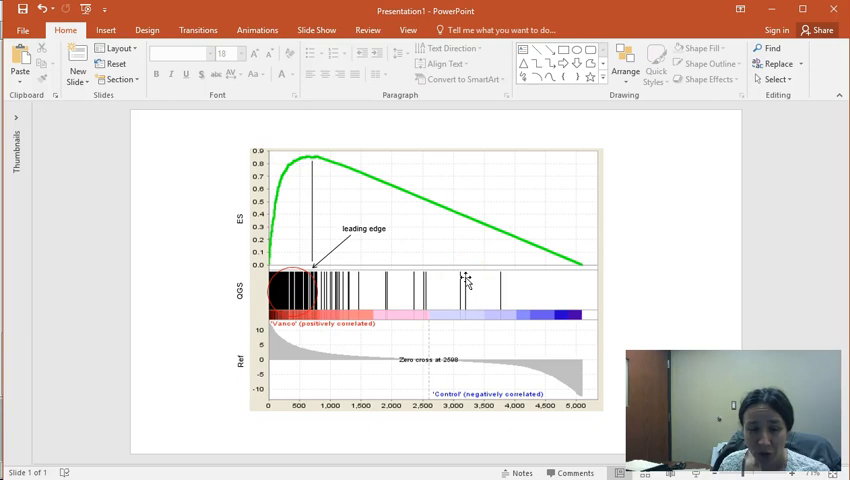
click(296, 288)
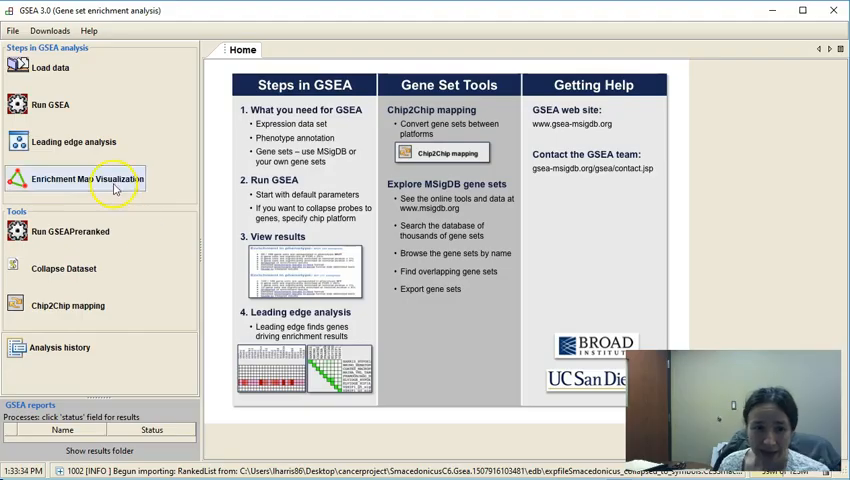
mouse_move(100, 140)
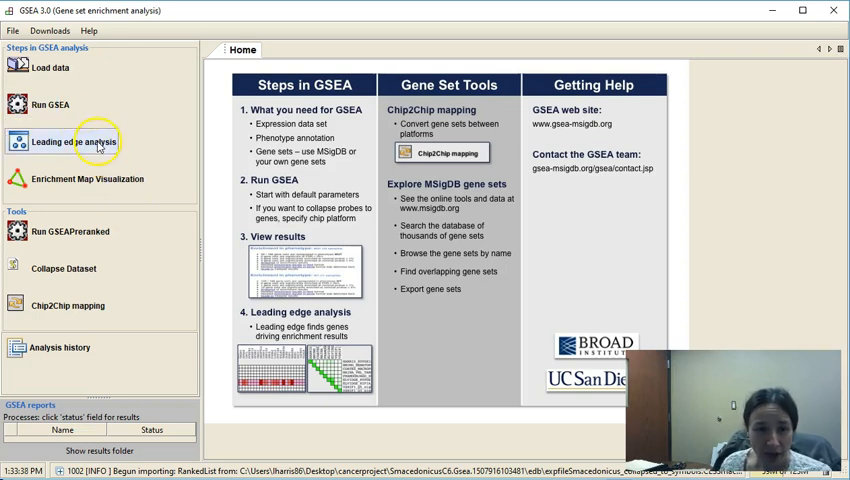
Start the Leading edge analysis from the Steps in GSEA panel
click(72, 140)
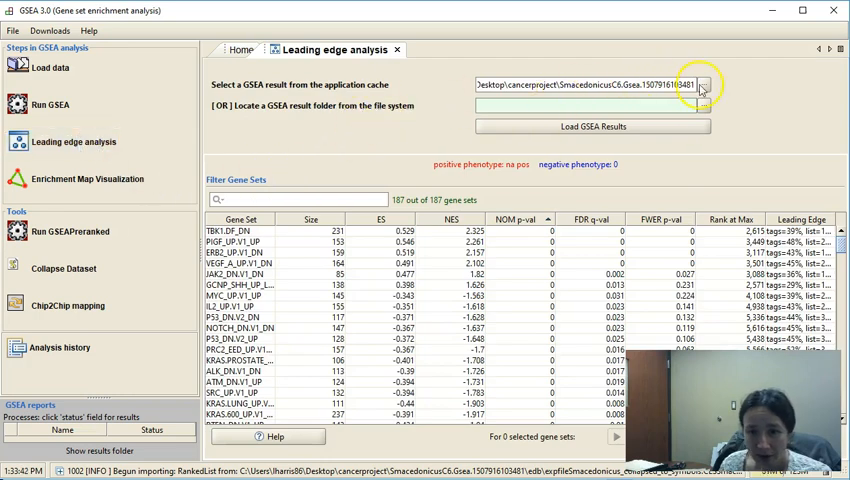
click(704, 84)
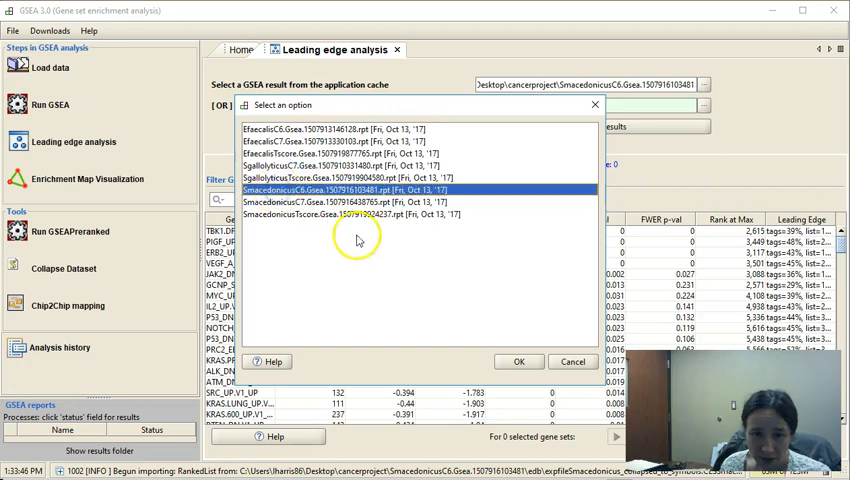
click(518, 360)
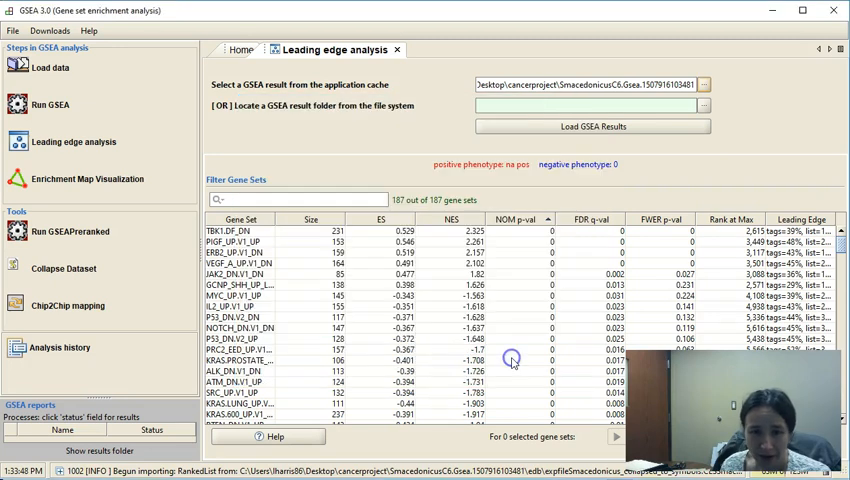
click(592, 126)
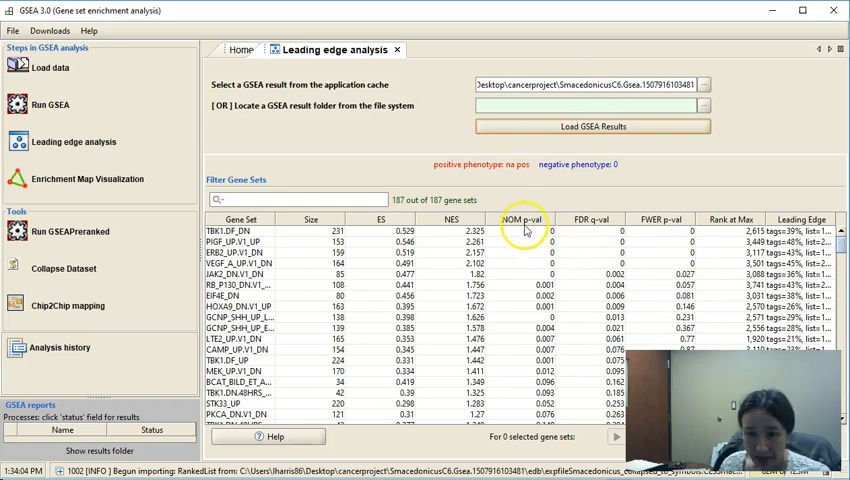
Sort the gene sets by NOM p-val and select the 60 significant rows
click(520, 232)
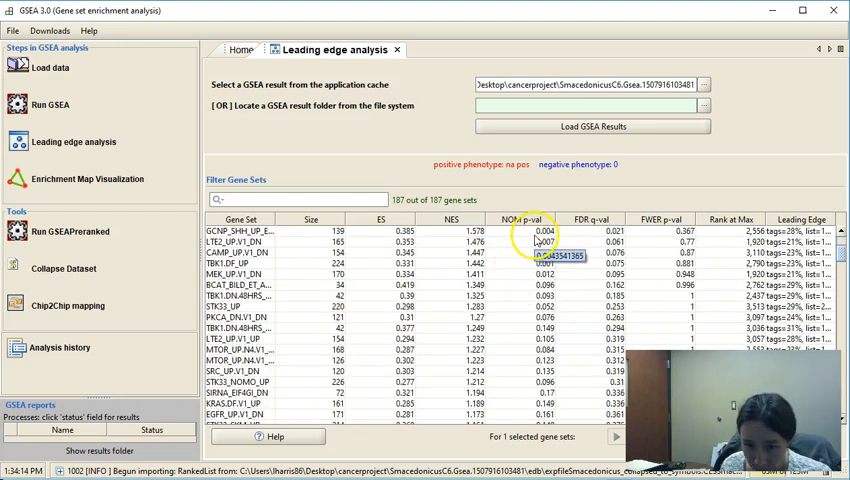
click(514, 218)
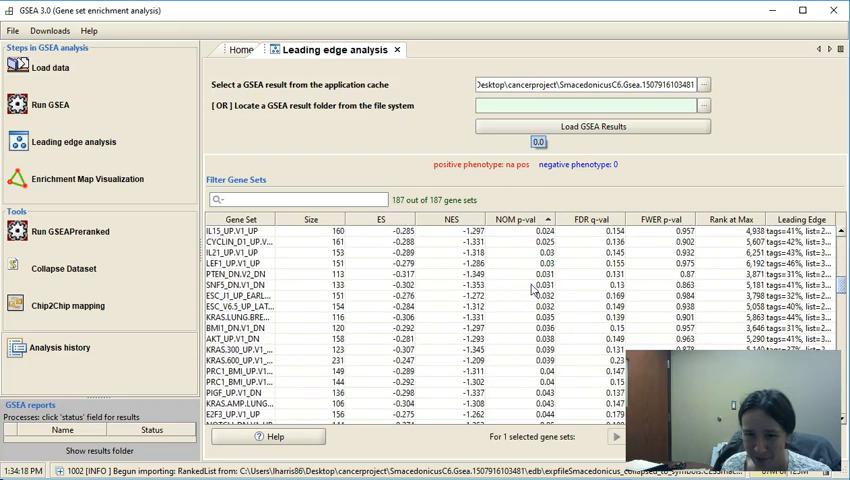
scroll(down, 3)
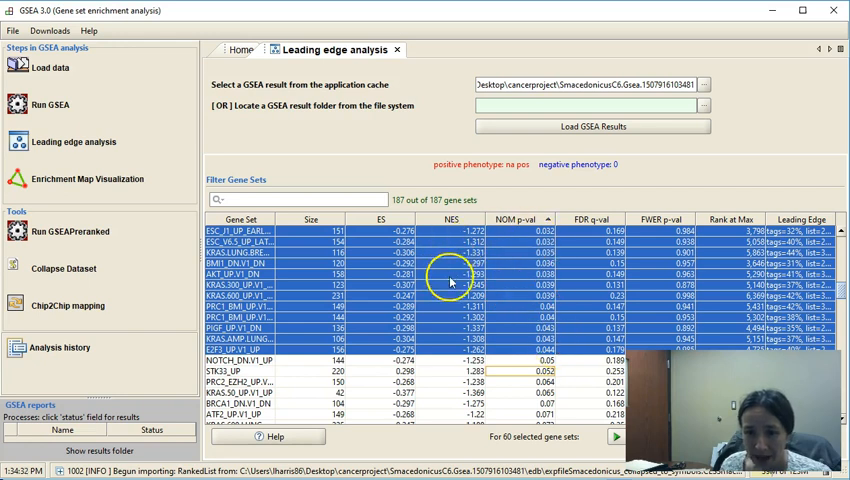
mouse_move(560, 272)
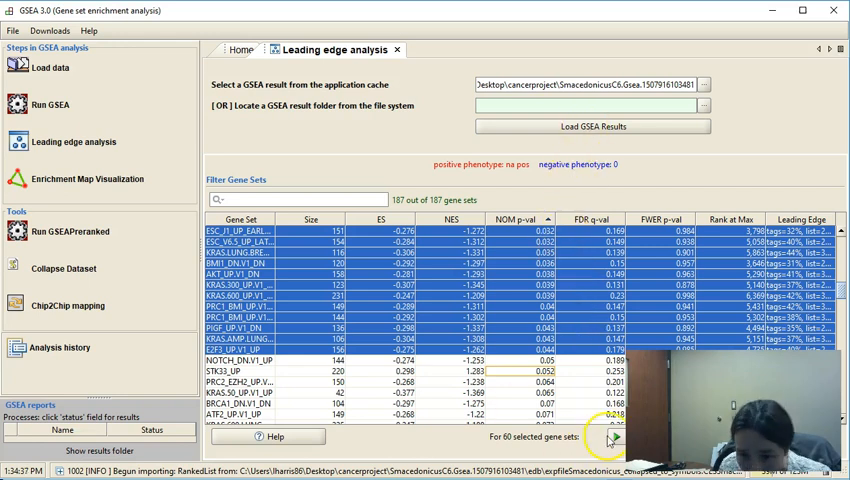
click(612, 436)
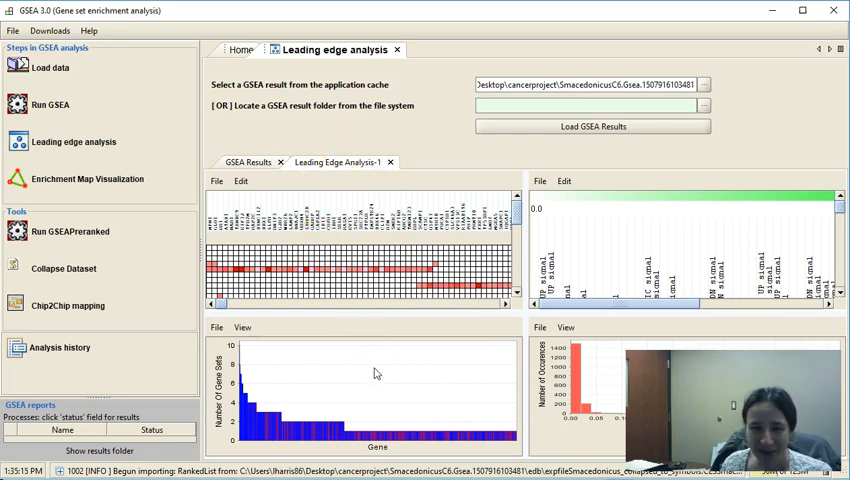
mouse_move(564, 218)
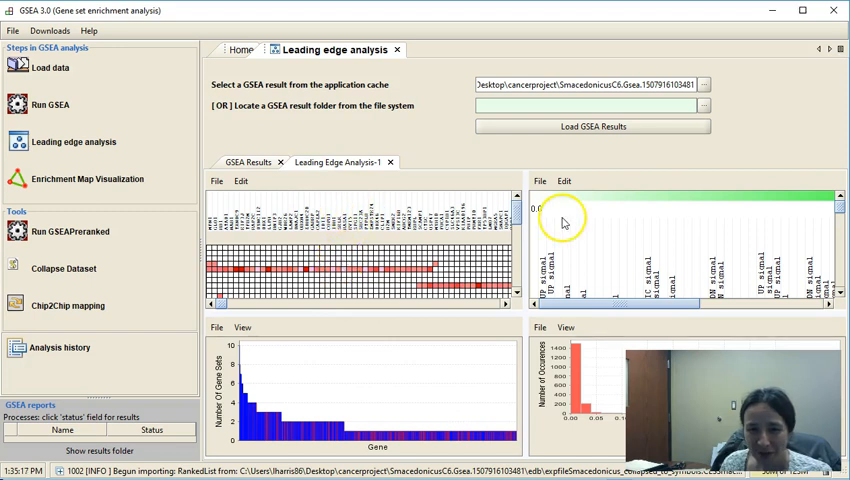
mouse_move(432, 372)
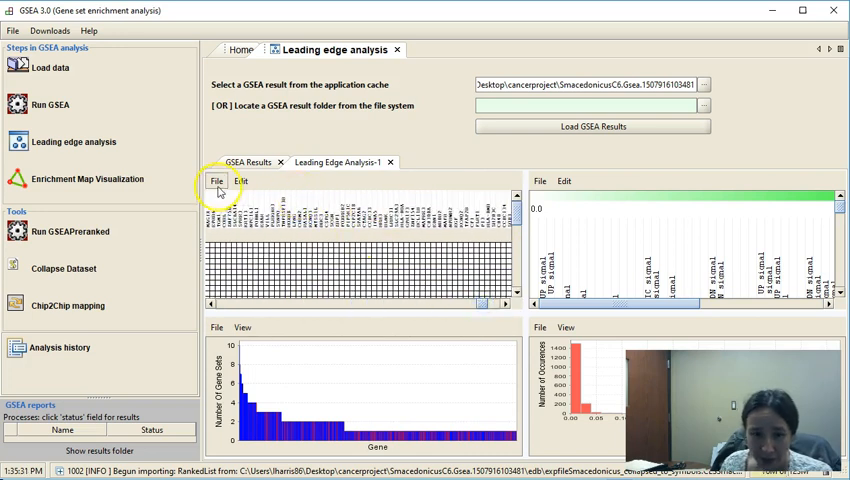
click(216, 180)
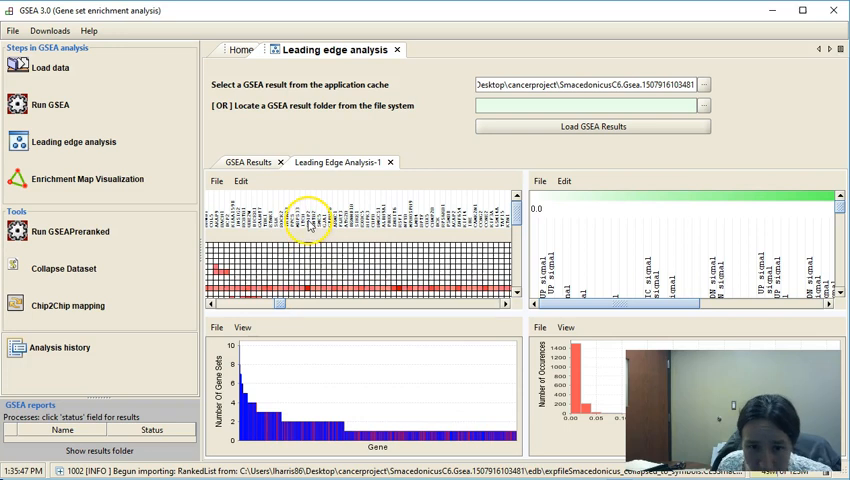
mouse_move(308, 292)
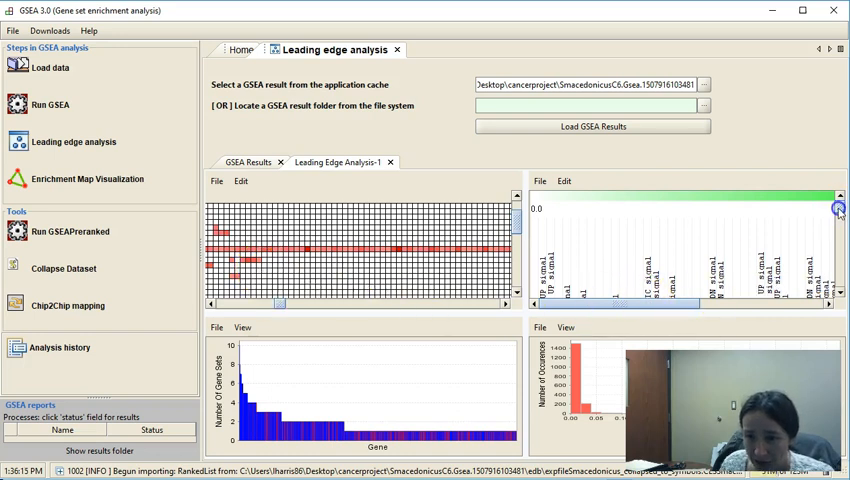
Scroll the set-to-set panel to reveal the triangular overlap matrix with its green diagonal
click(840, 206)
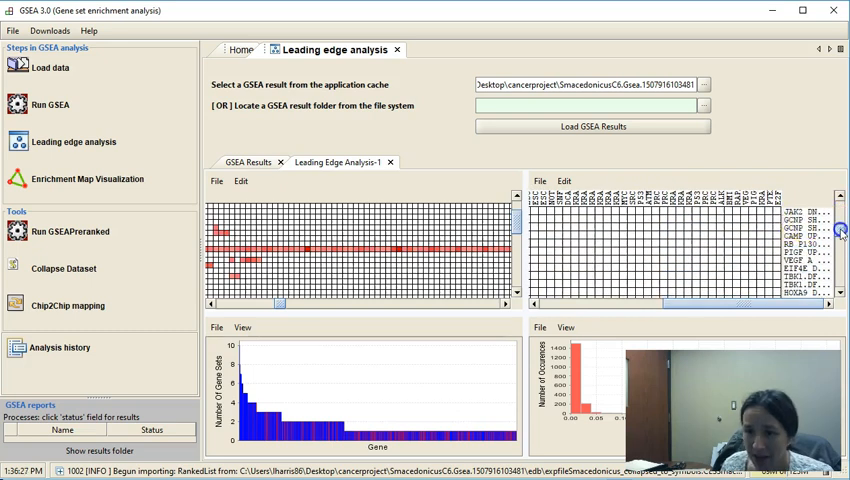
scroll(down, 3)
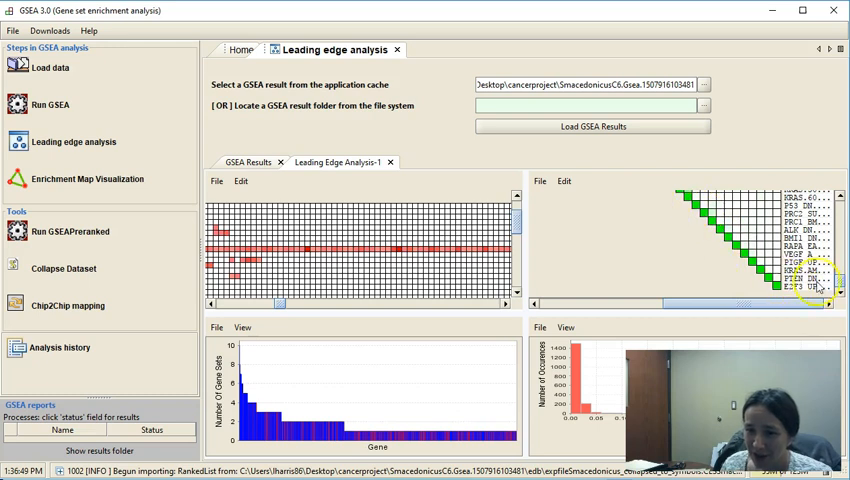
scroll(down, 3)
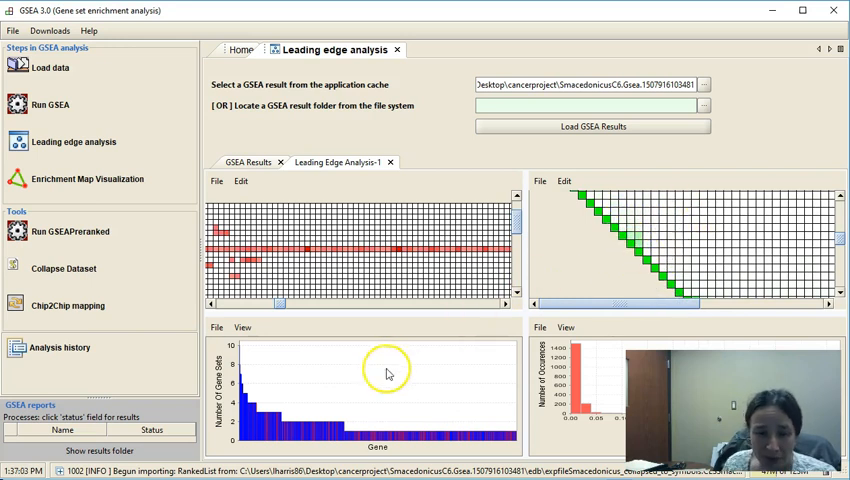
mouse_move(300, 436)
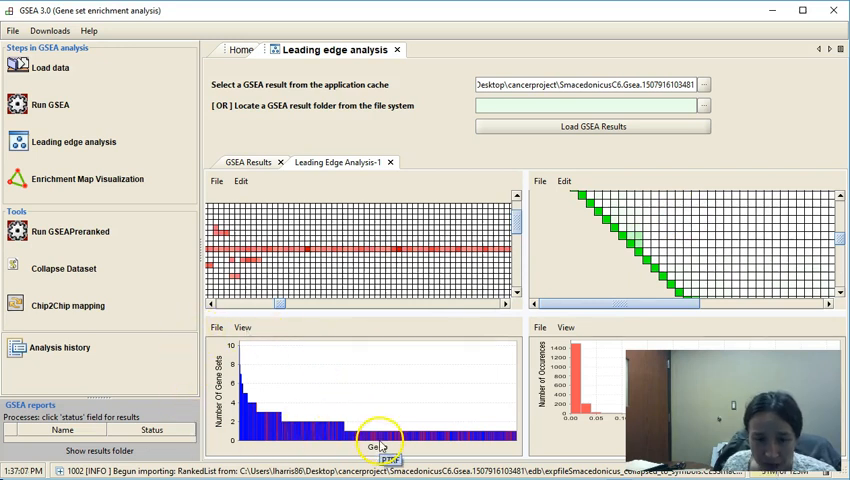
click(242, 328)
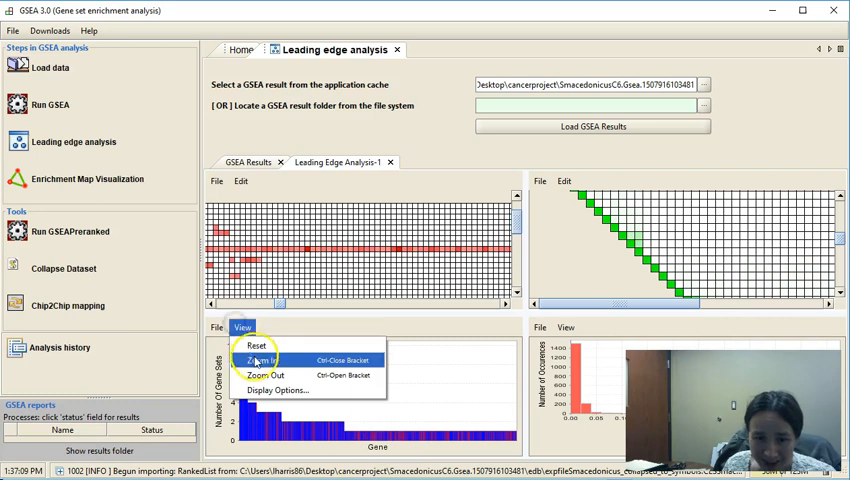
click(262, 360)
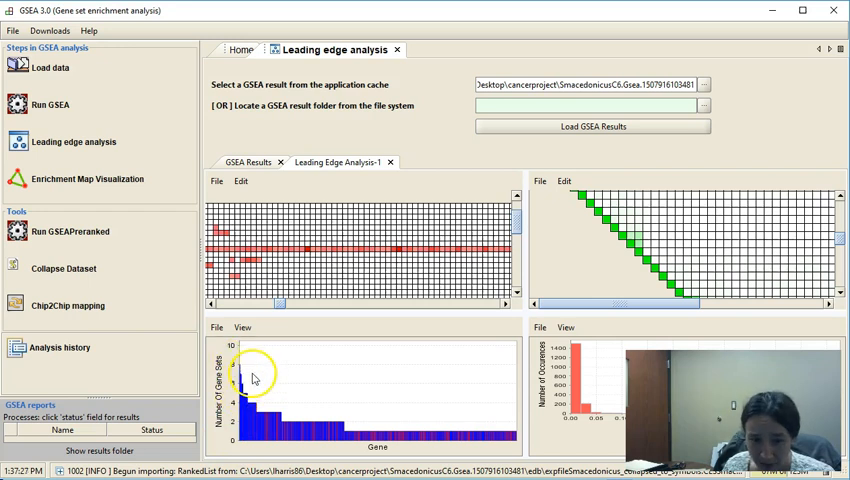
mouse_move(244, 448)
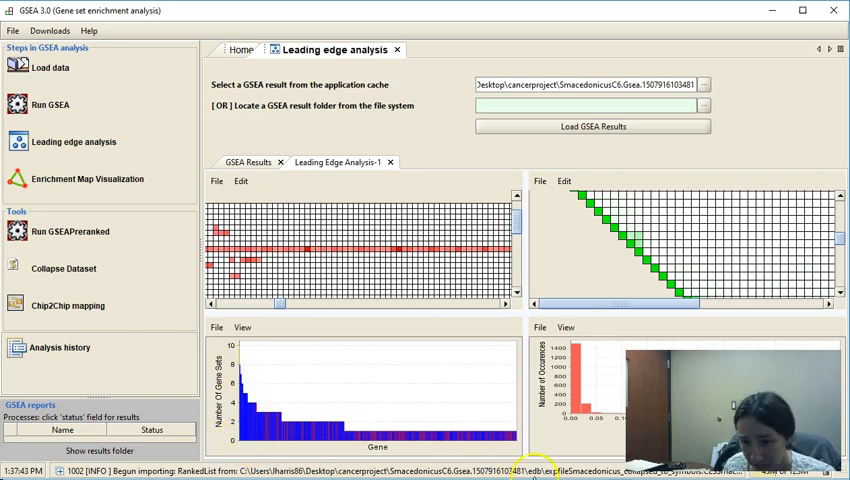
mouse_move(592, 430)
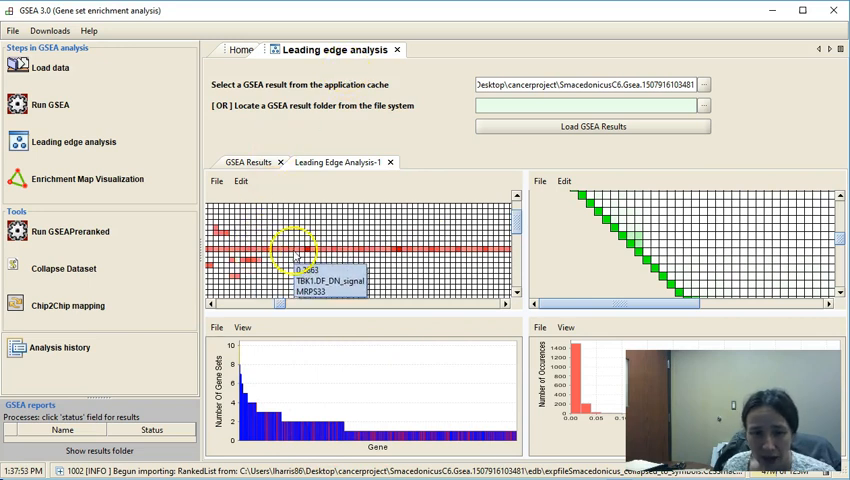
mouse_move(556, 280)
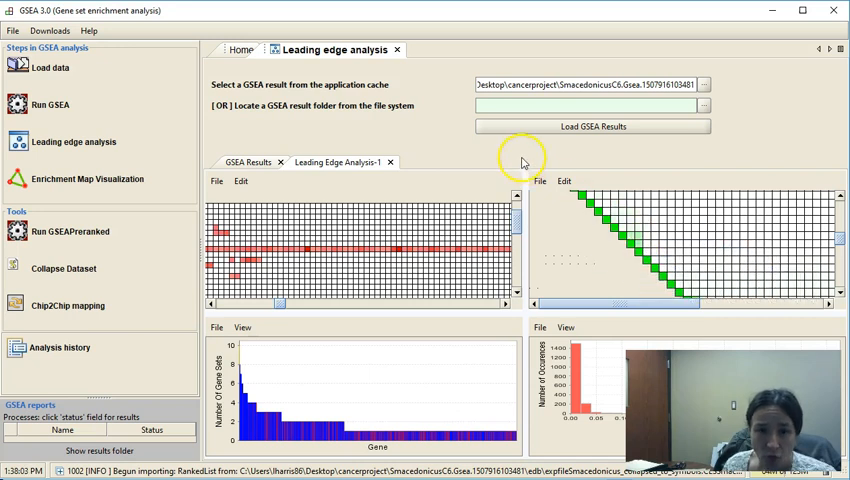
mouse_move(378, 230)
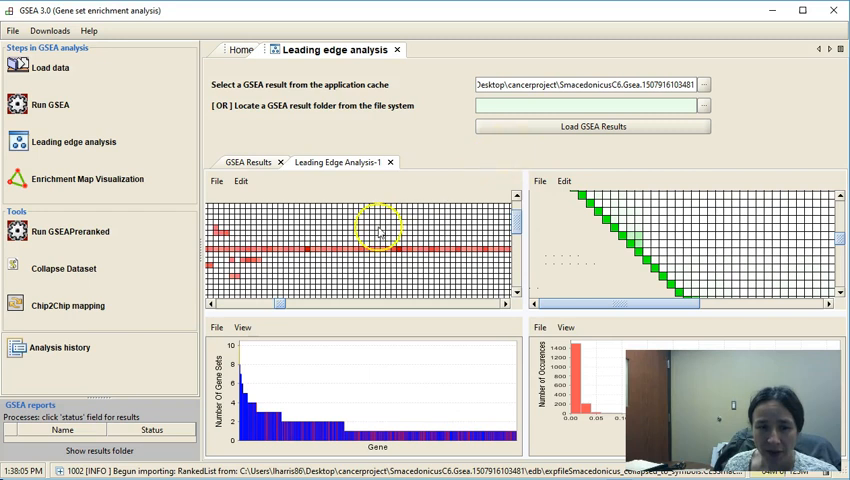
mouse_move(340, 216)
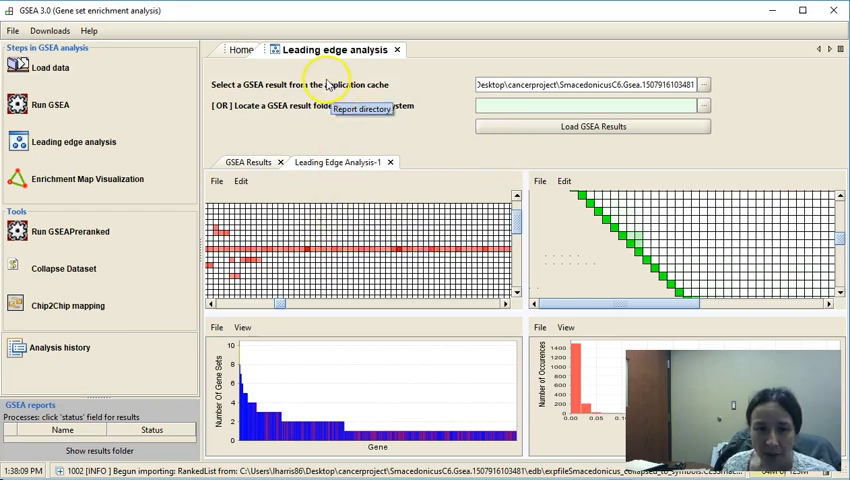
mouse_move(416, 132)
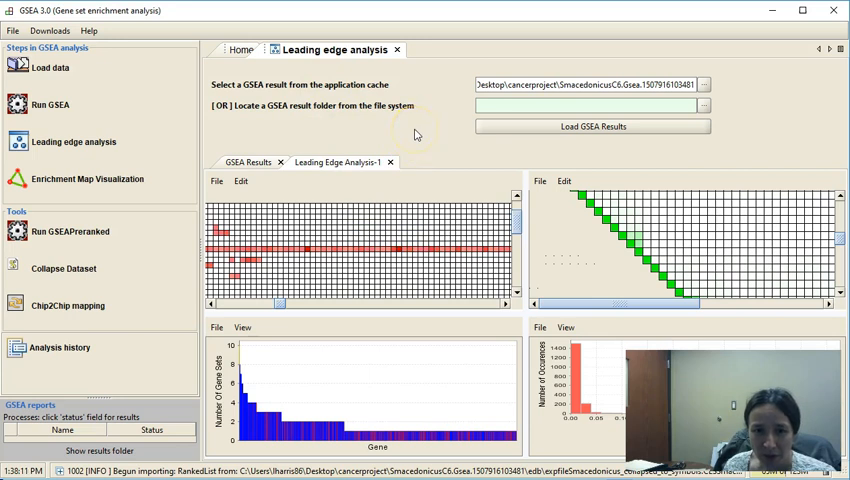